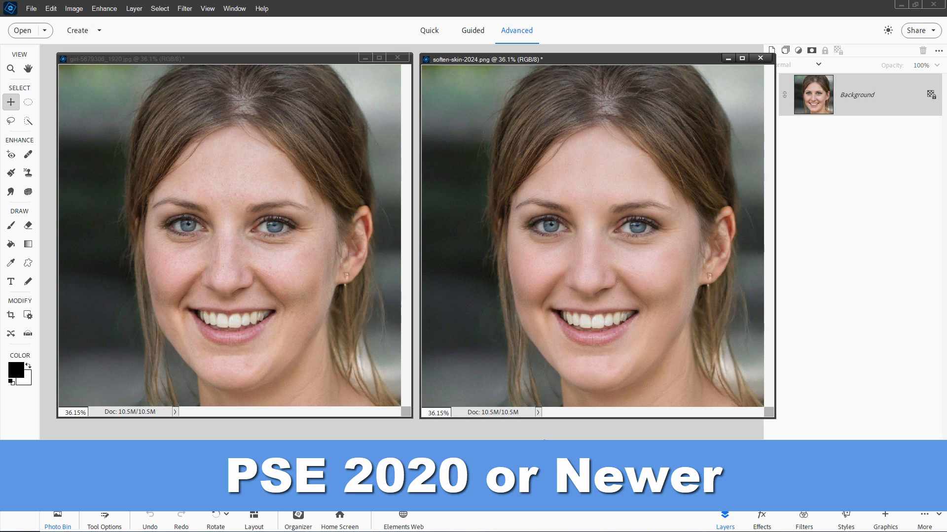
- Close the smoothed comparison image and duplicate the portrait's Background layer as Background copy
left_click(58, 520)
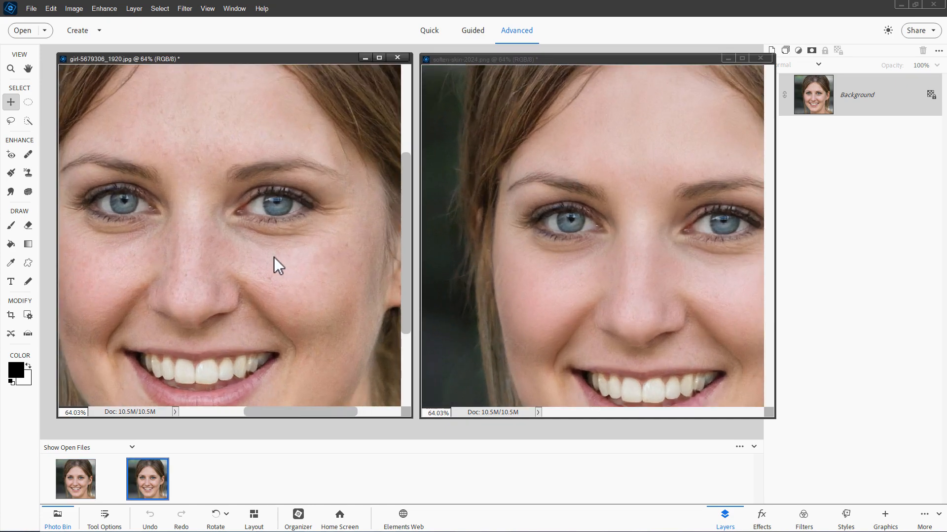
mouse_move(191, 287)
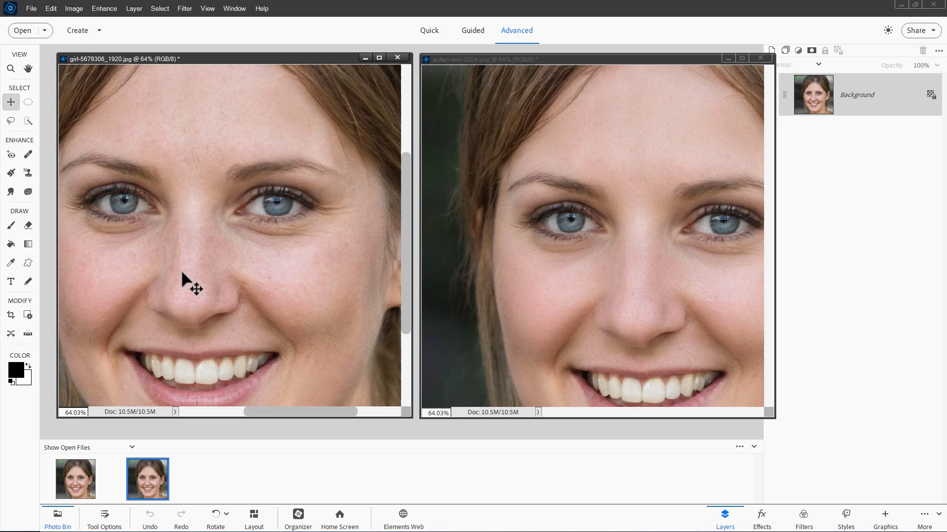
mouse_move(376, 235)
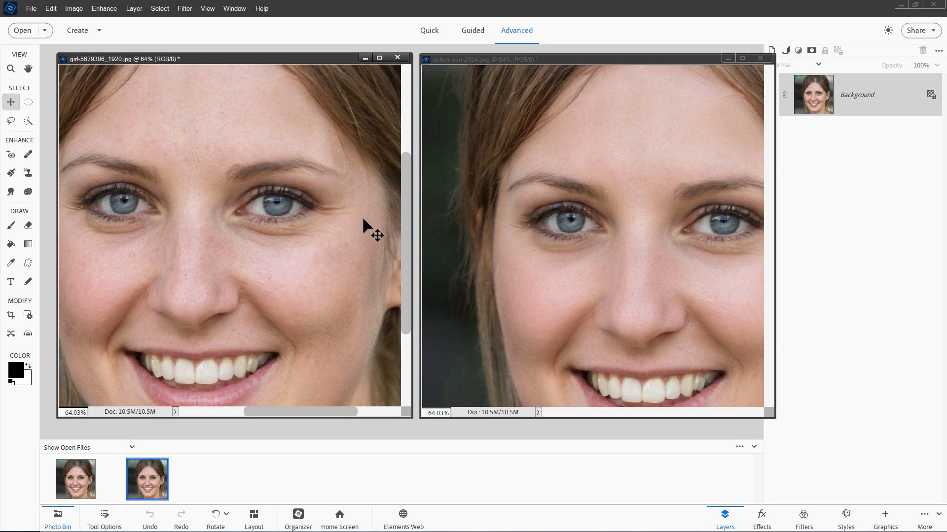
mouse_move(641, 129)
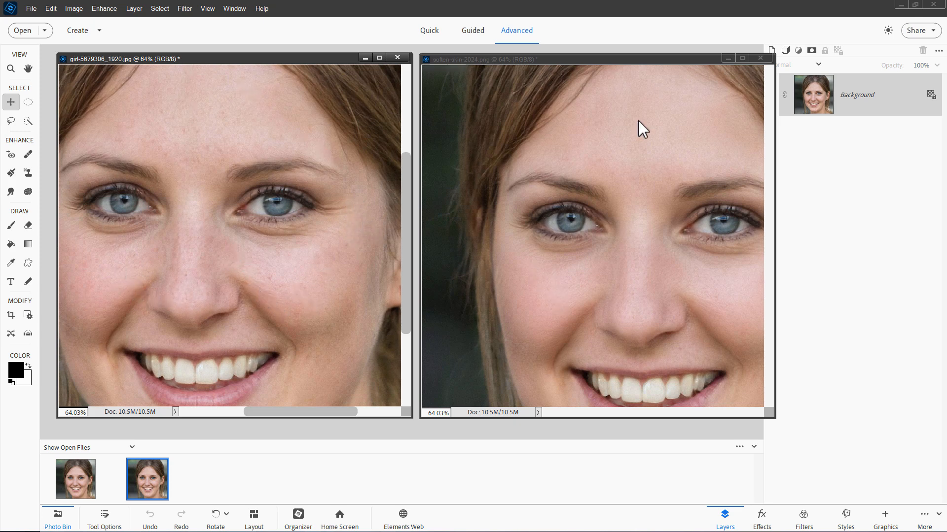
mouse_move(594, 267)
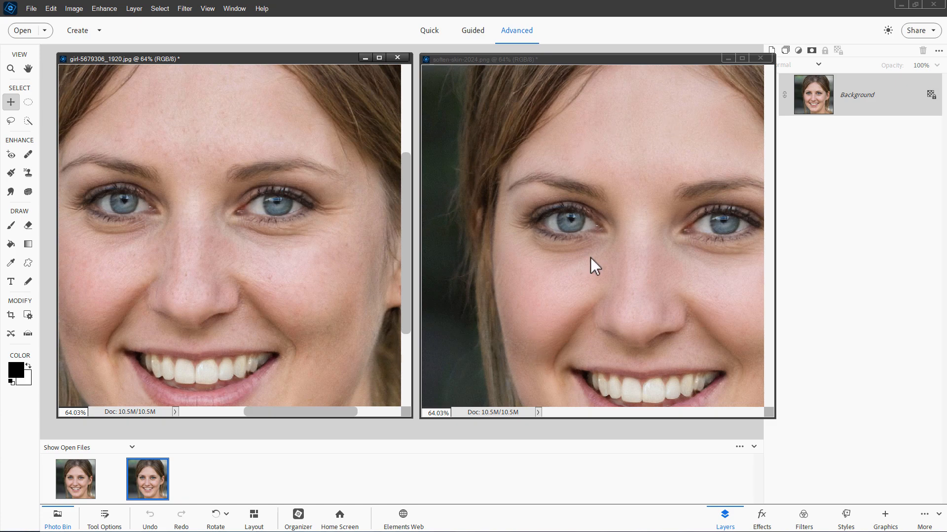
mouse_move(327, 140)
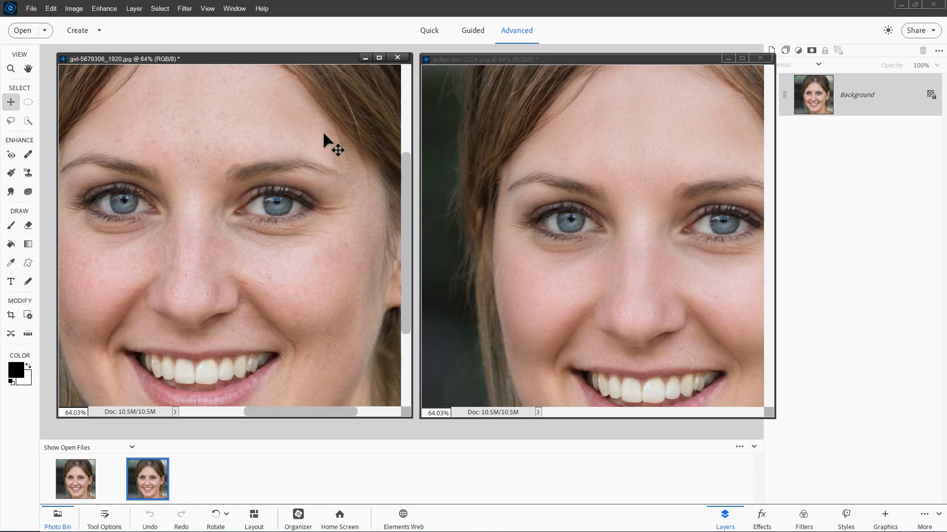
left_click(760, 58)
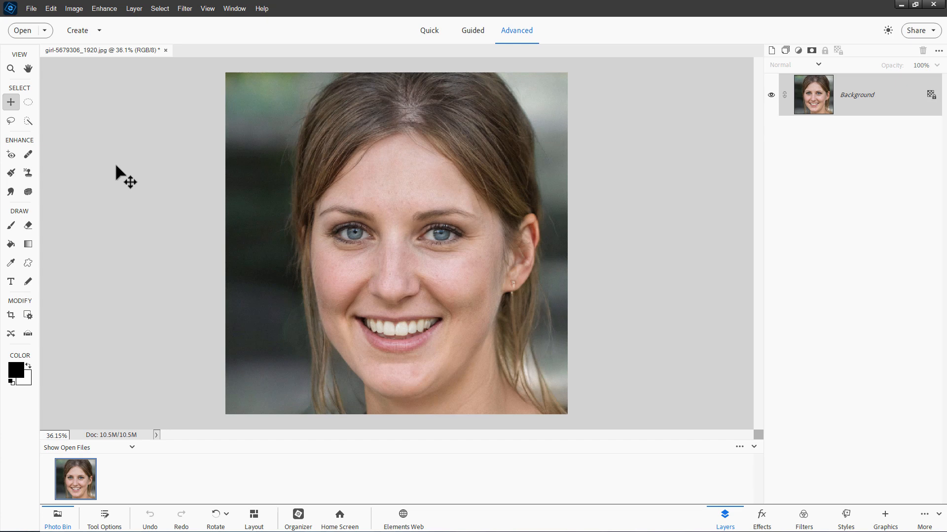
left_click(104, 8)
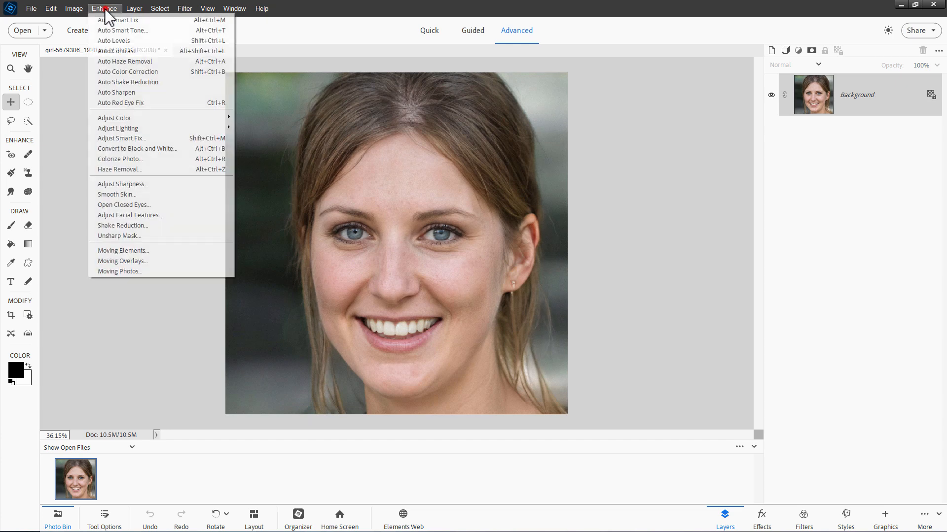
mouse_move(117, 195)
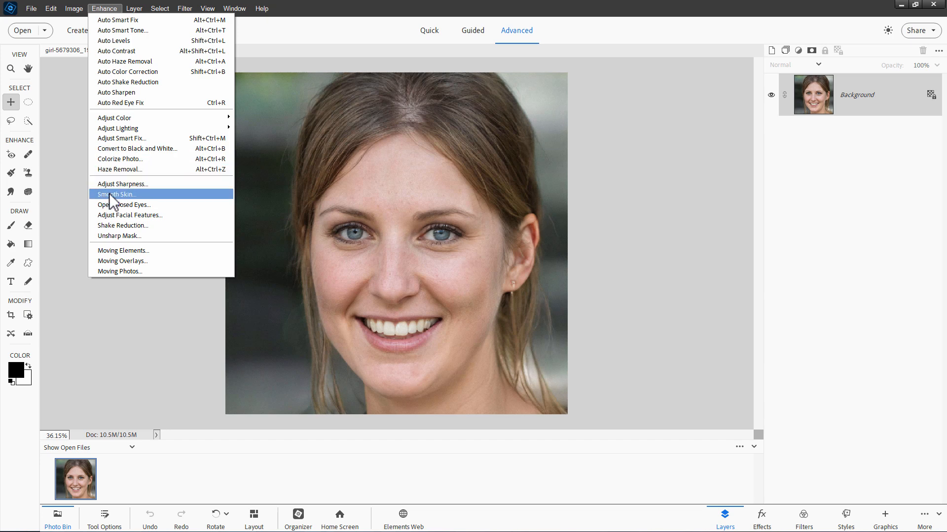
mouse_move(160, 201)
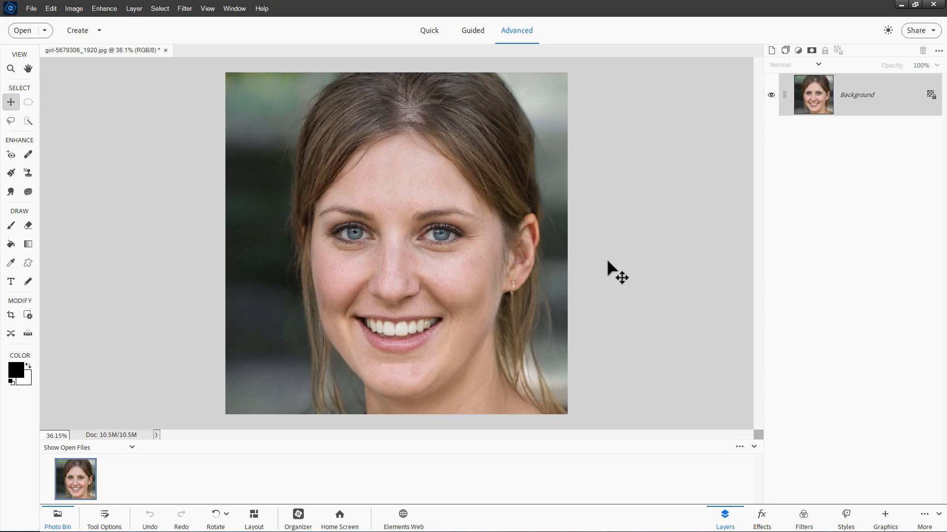
mouse_move(856, 99)
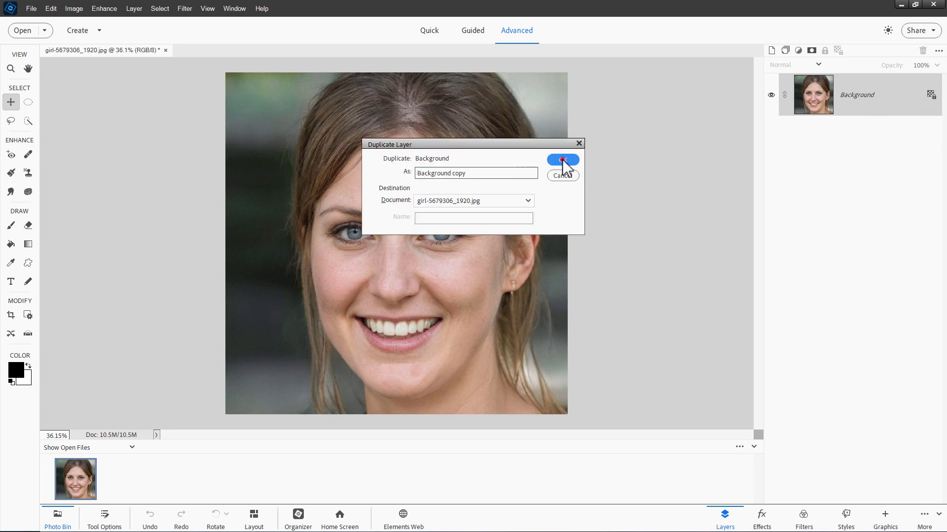
left_click(562, 159)
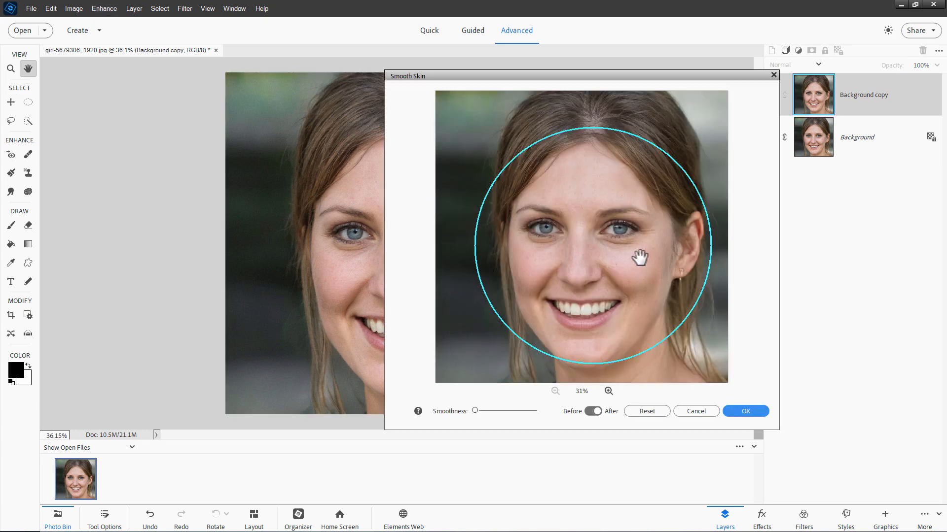
mouse_move(656, 349)
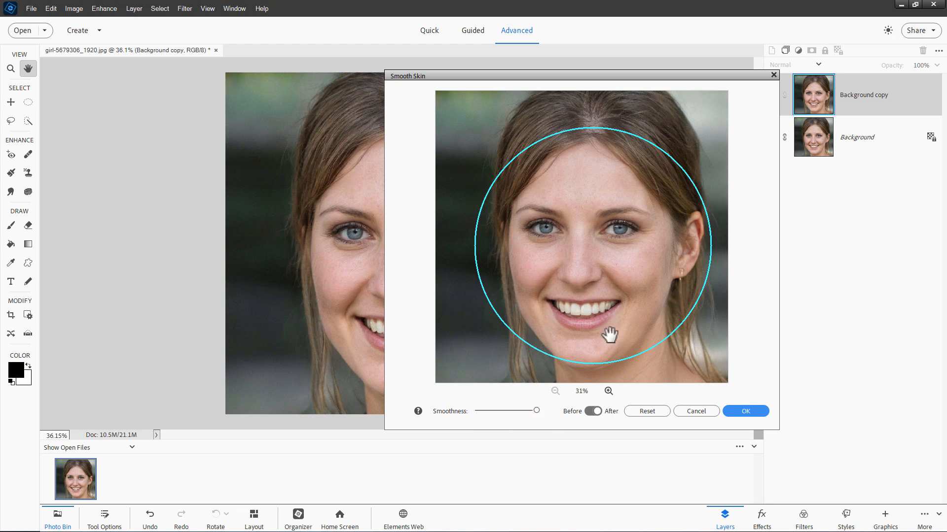
mouse_move(652, 198)
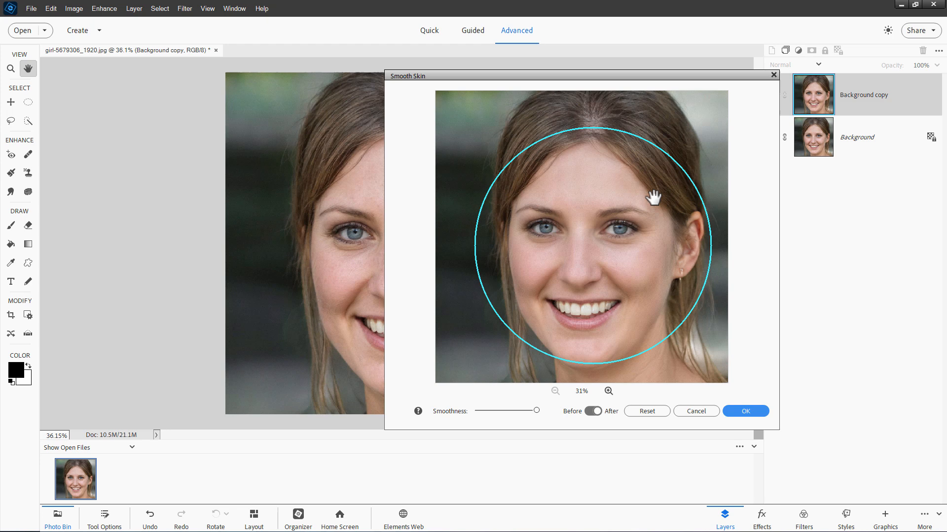
mouse_move(564, 286)
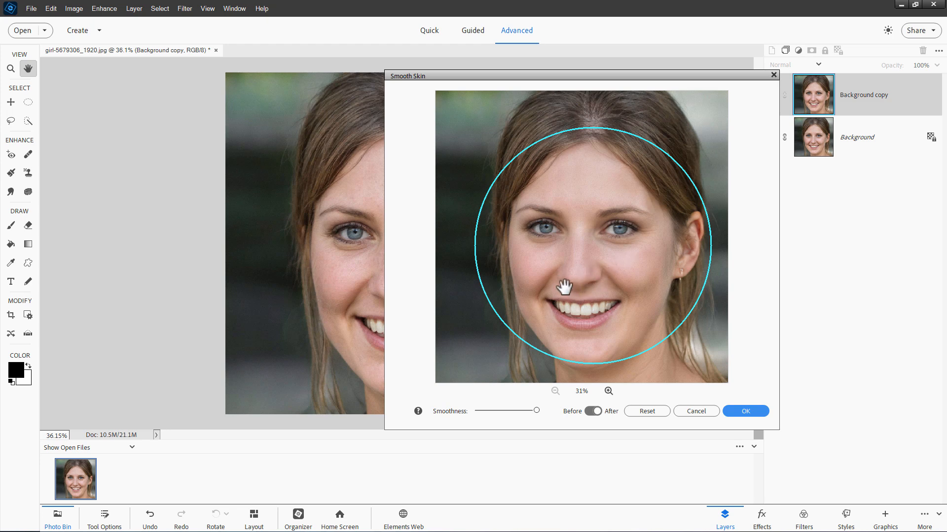
mouse_move(630, 235)
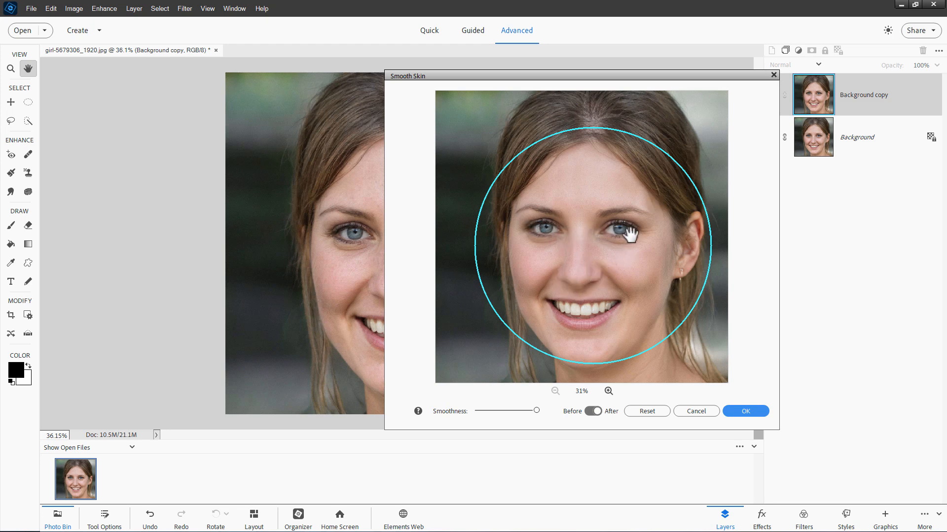
mouse_move(548, 320)
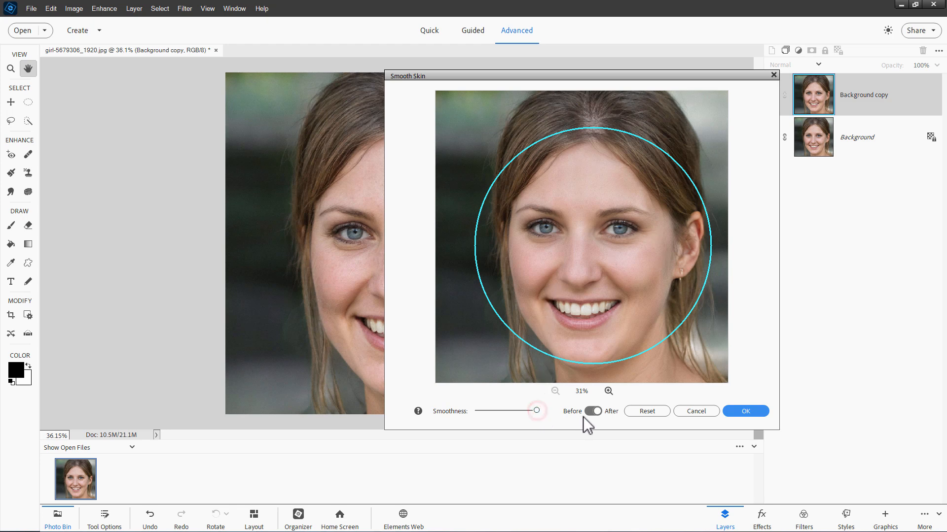
mouse_move(593, 411)
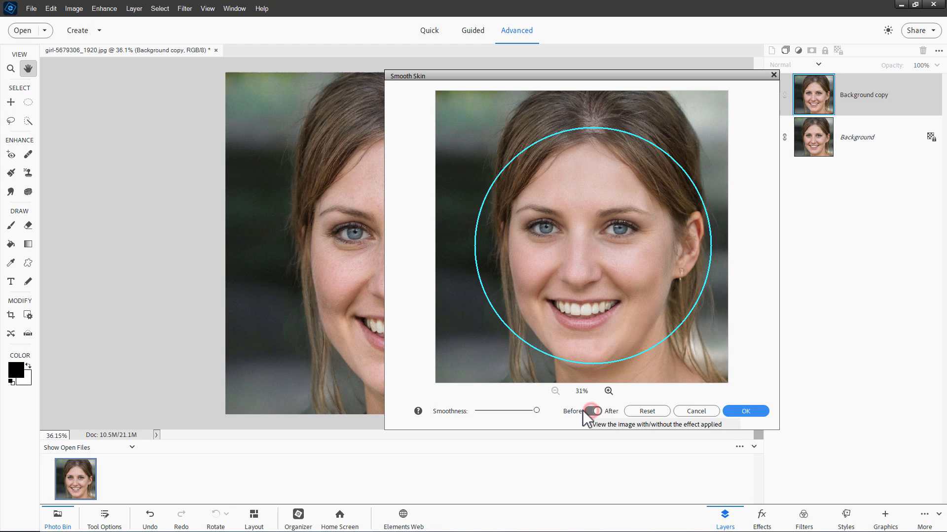
- Apply full-strength Smooth Skin to Background copy and invert its new layer mask to hide it
left_click(745, 411)
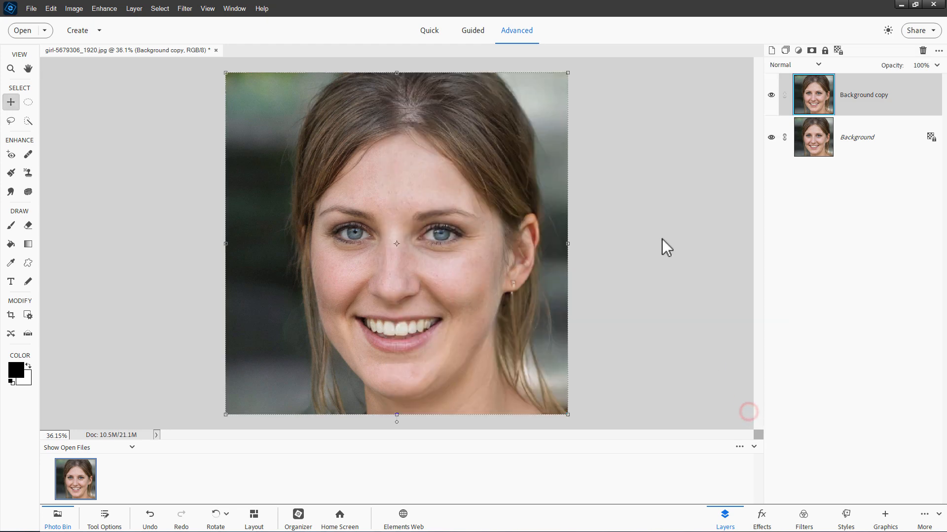
mouse_move(459, 245)
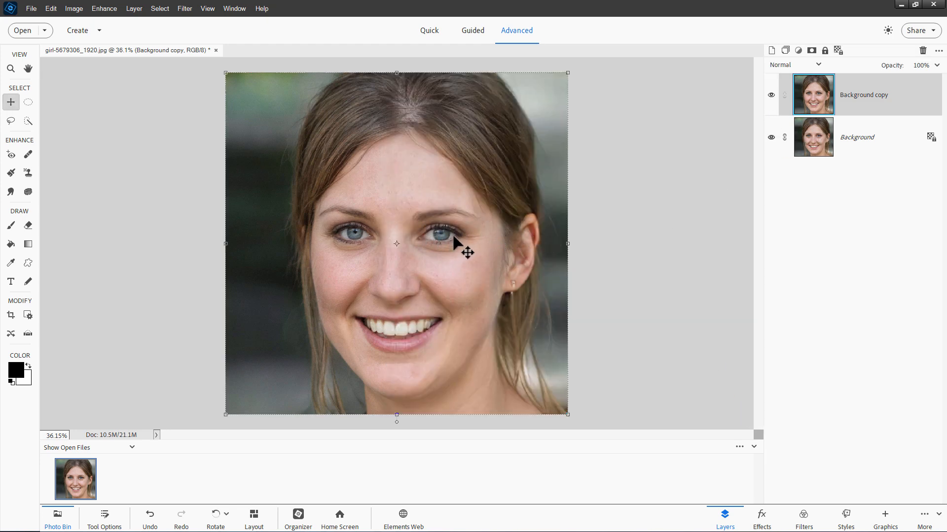
mouse_move(534, 226)
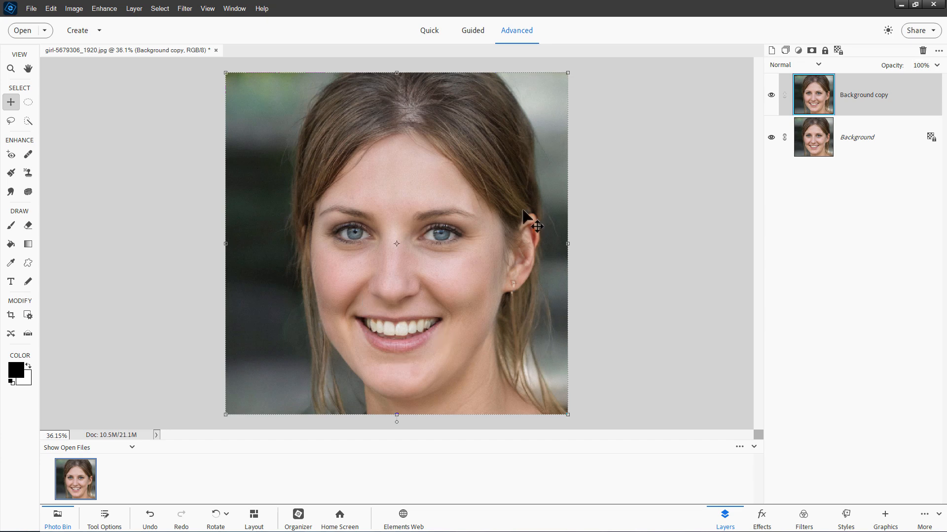
mouse_move(483, 324)
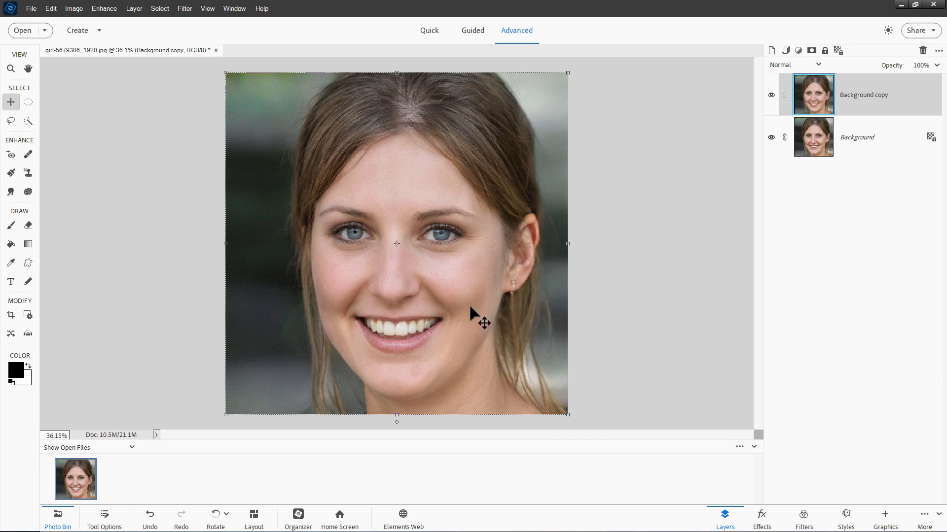
mouse_move(677, 244)
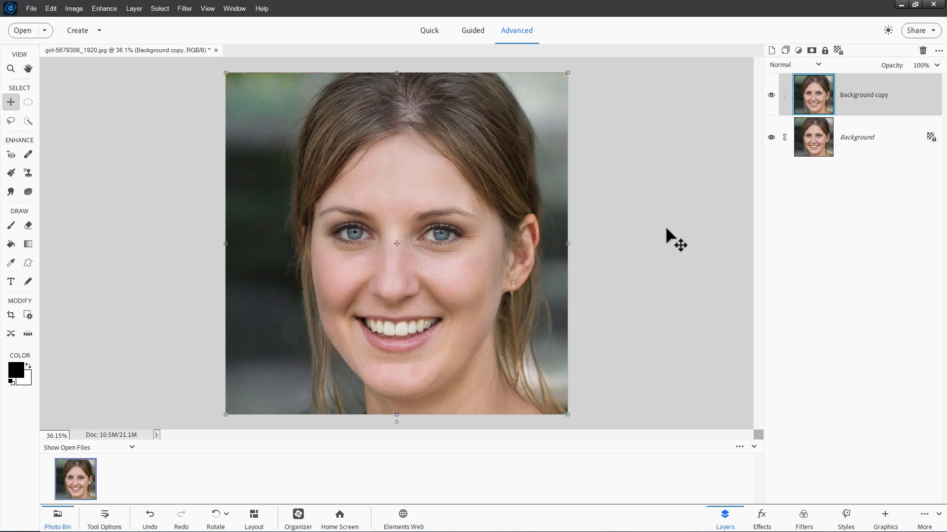
mouse_move(841, 95)
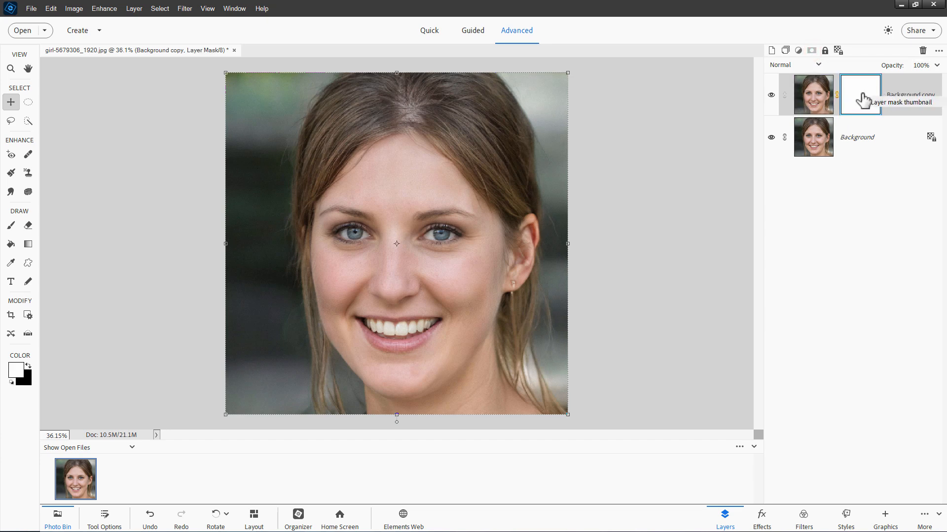
key("ctrl+i")
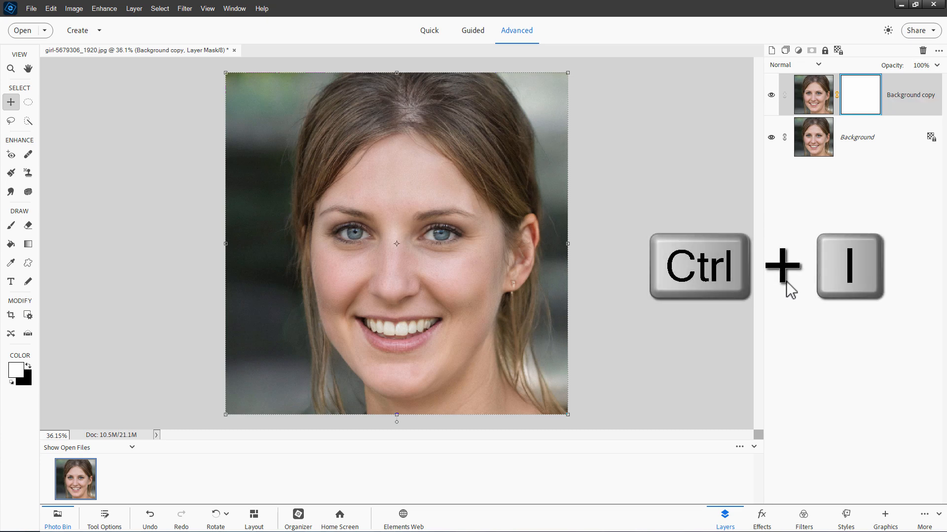
key("ctrl+i")
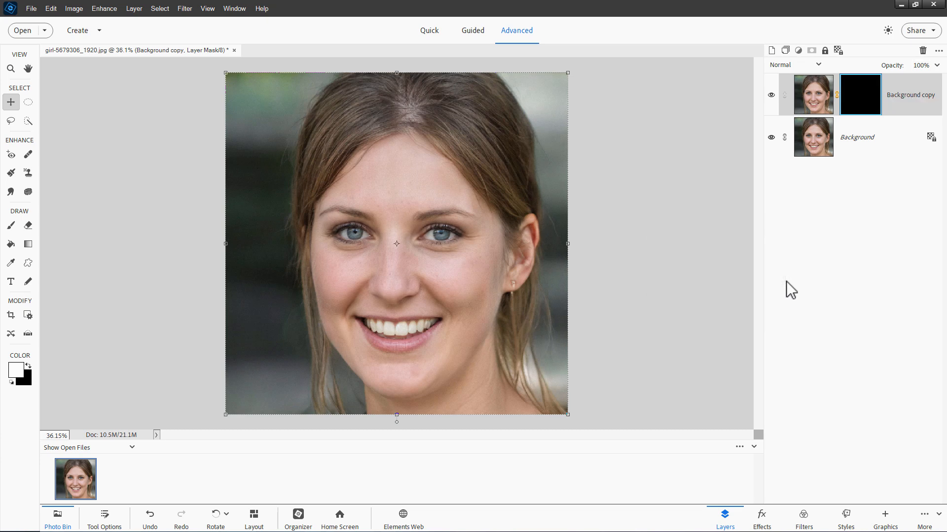
mouse_move(457, 277)
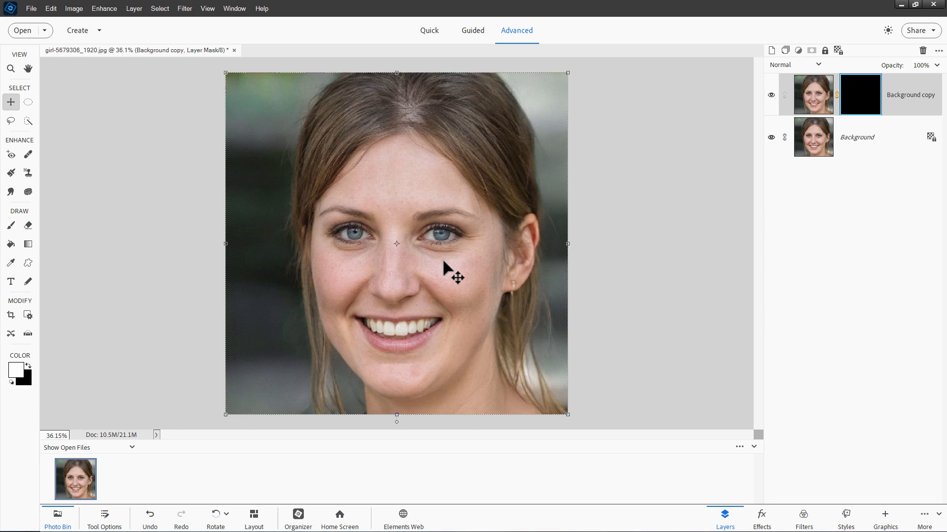
mouse_move(23, 408)
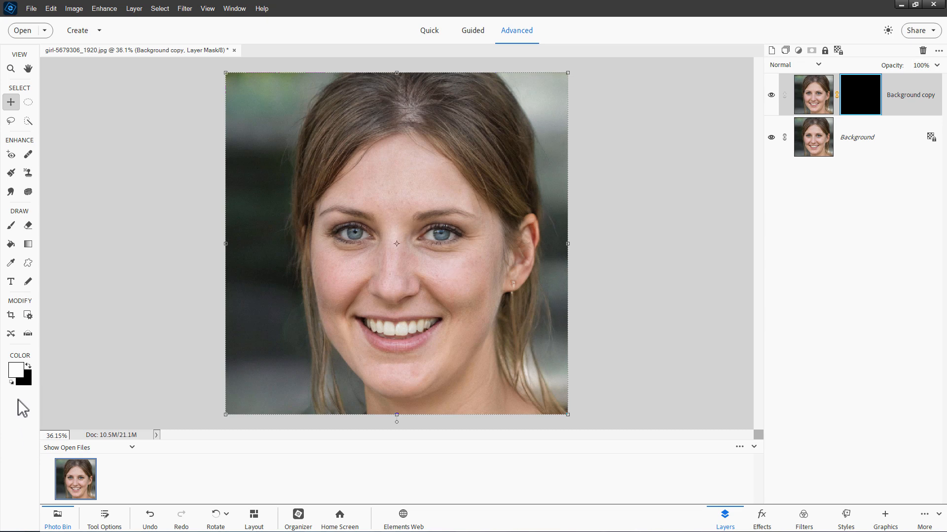
mouse_move(15, 398)
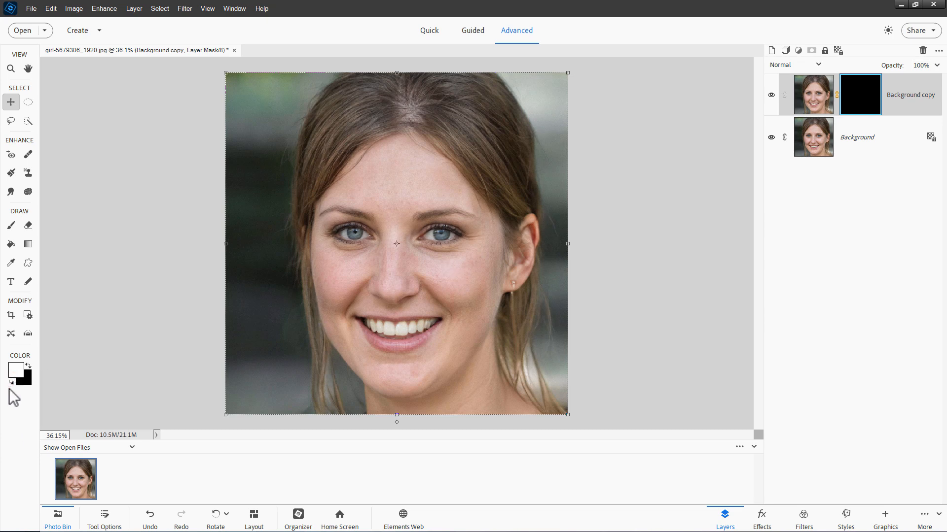
- Select the Brush tool, set to 175 px at 72% opacity, for painting the mask
left_click(10, 225)
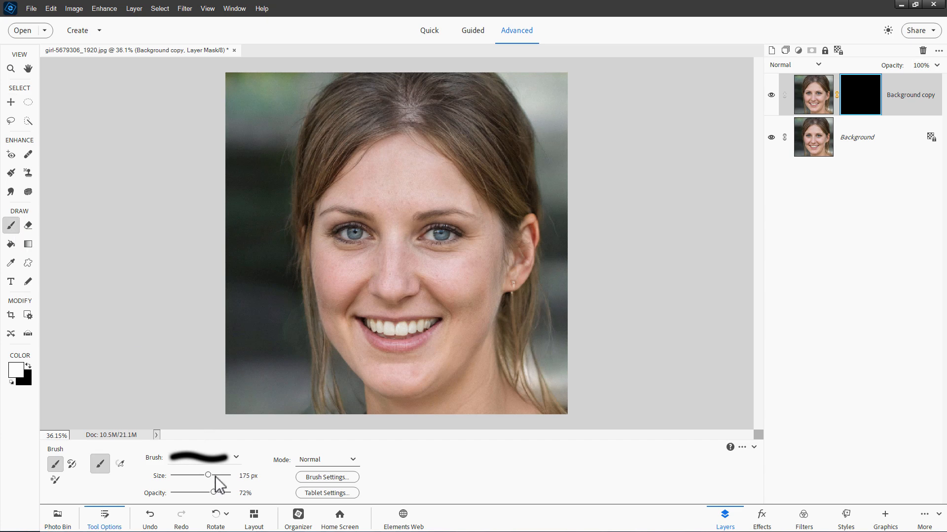
mouse_move(339, 289)
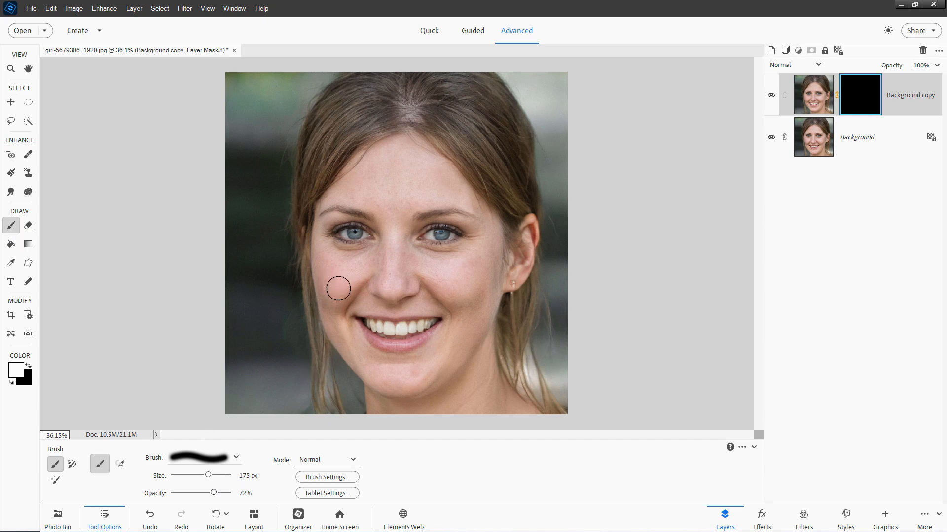
mouse_move(453, 284)
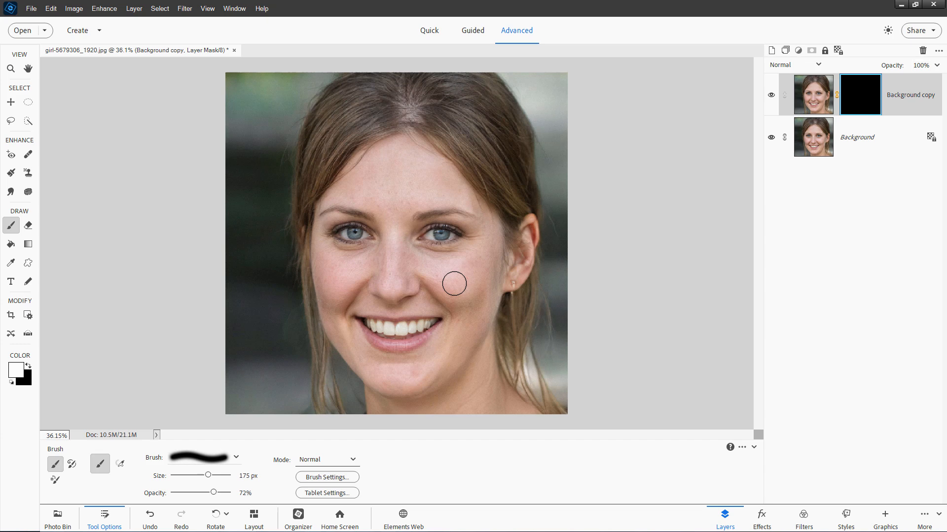
mouse_move(457, 281)
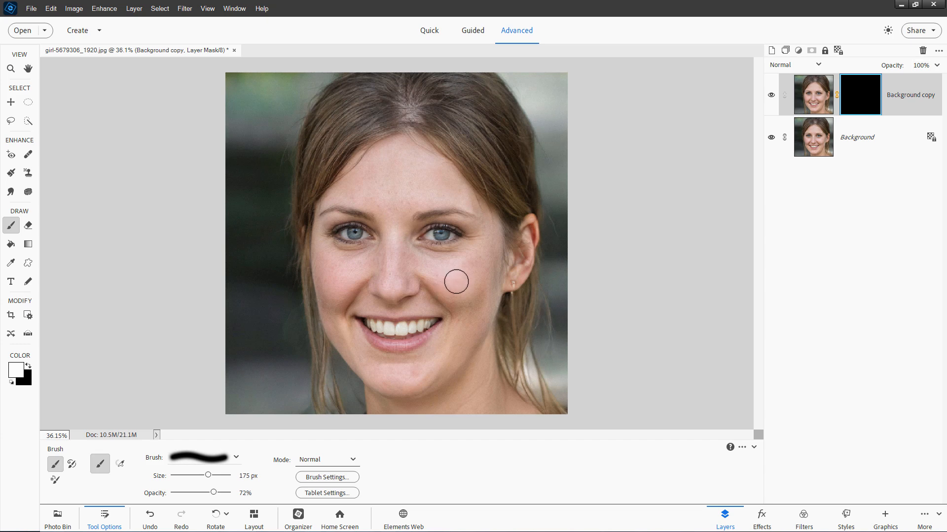
mouse_move(401, 180)
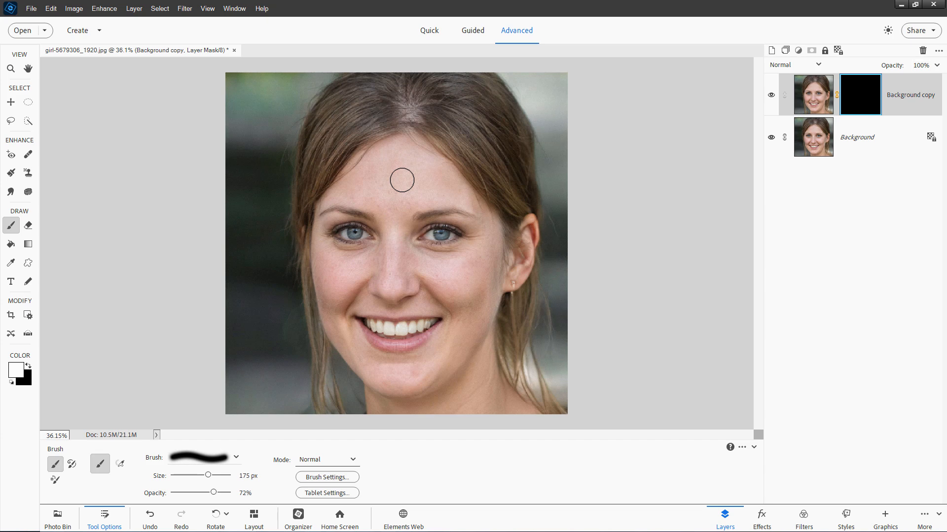
- Paint white into the mask over the forehead so the smoothing shows on the skin
left_click(397, 175)
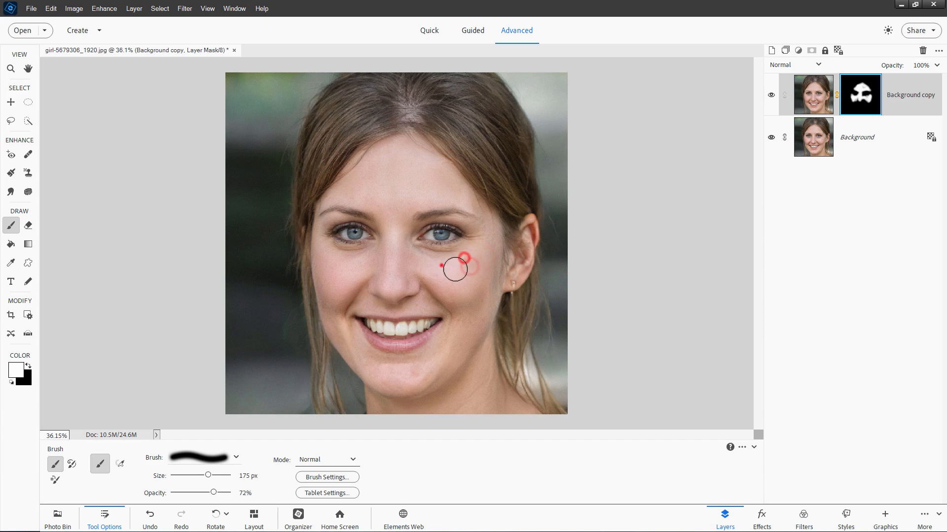
mouse_move(342, 259)
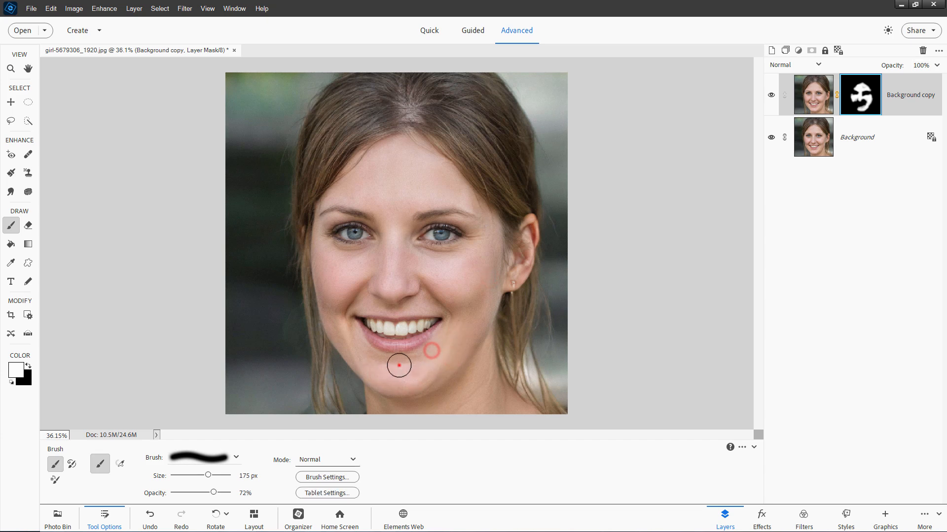
mouse_move(344, 319)
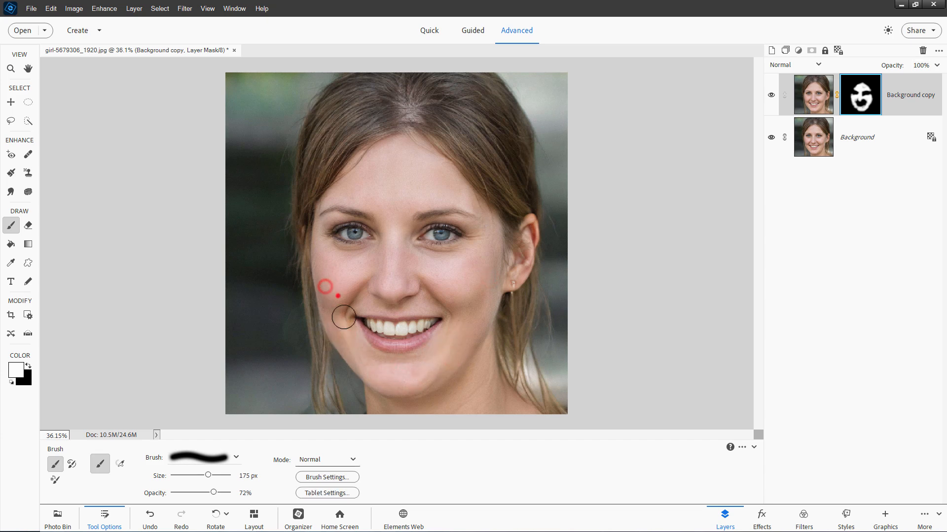
mouse_move(434, 301)
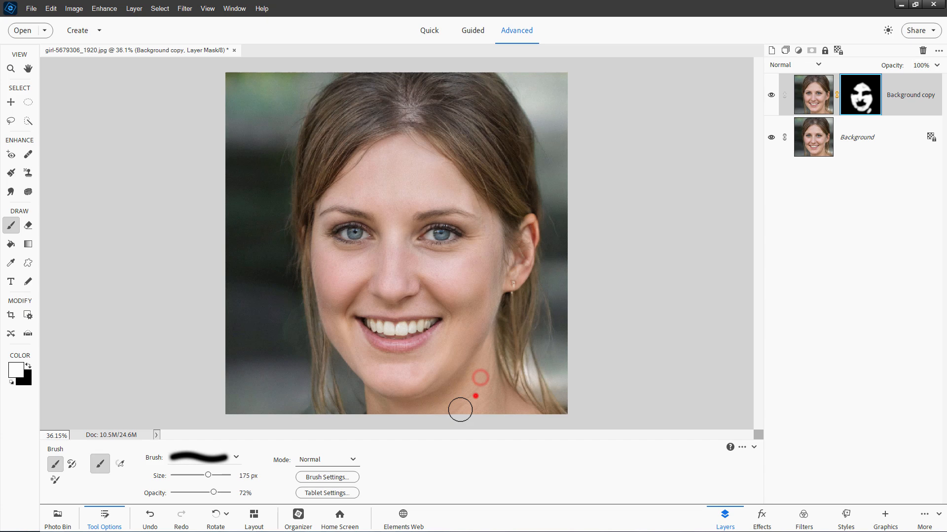
mouse_move(421, 304)
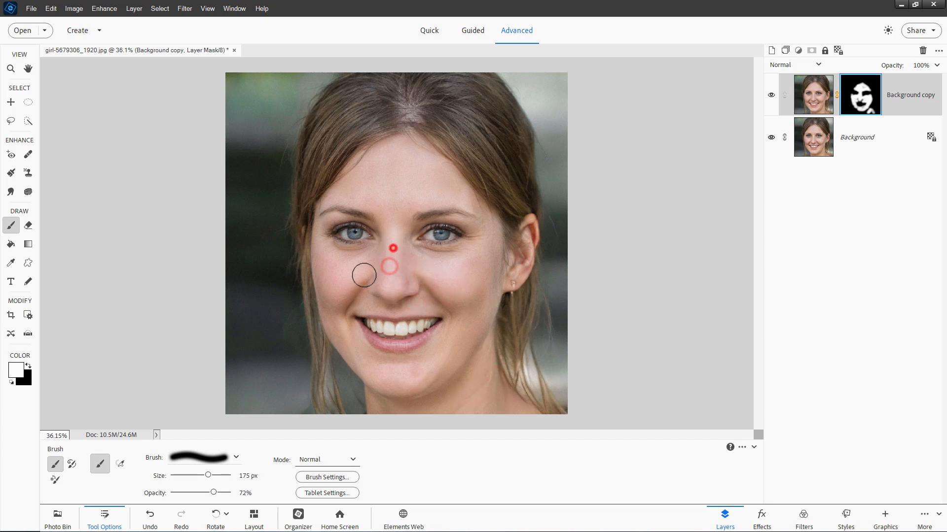
mouse_move(349, 194)
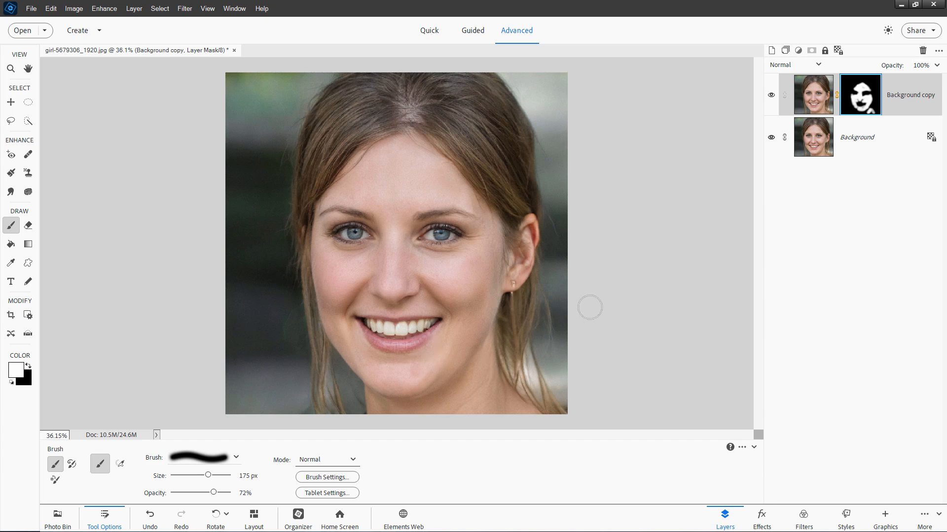
mouse_move(504, 245)
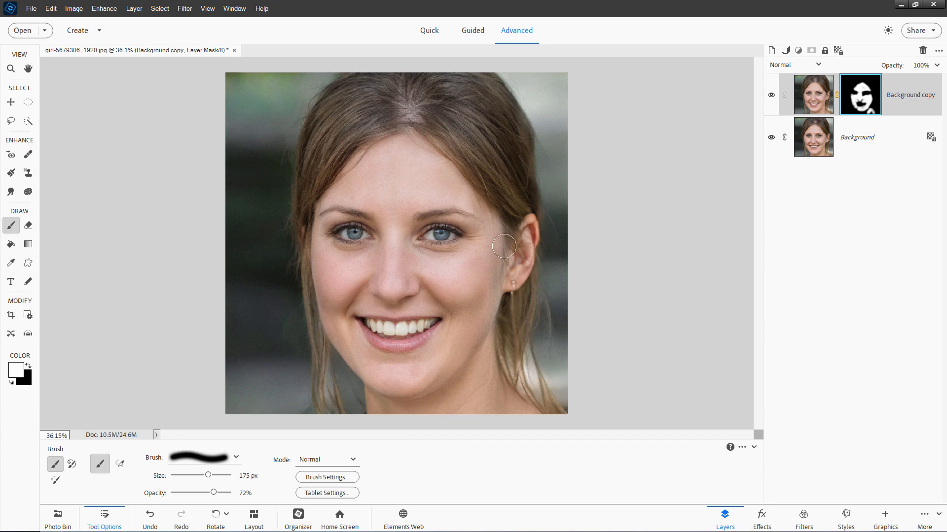
mouse_move(619, 243)
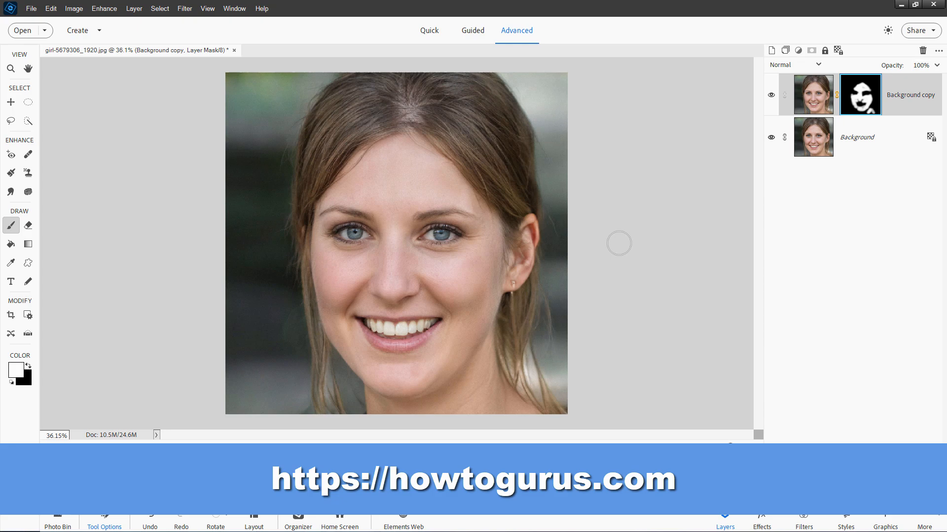
- On HTG Photo Coach, expand Photoshop Elements > Filters and open the Correct Camera Distortion Filter article
left_click(105, 520)
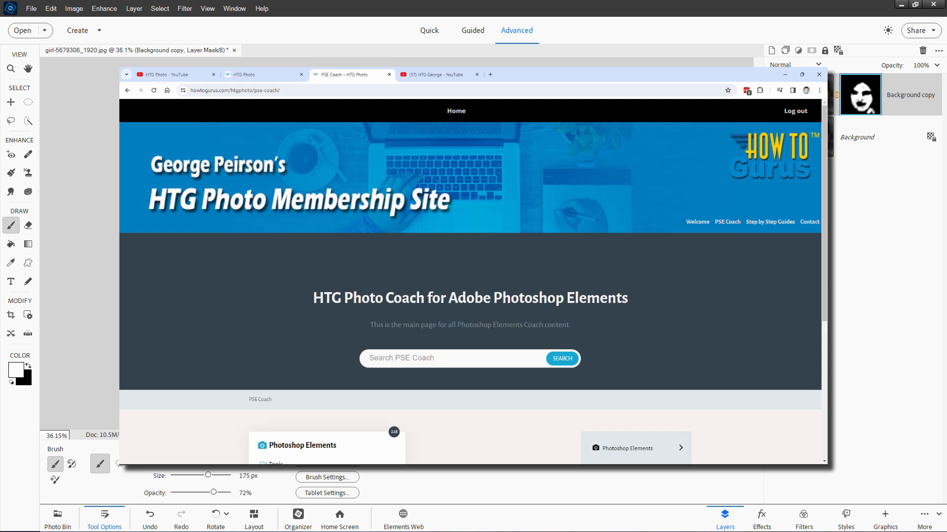
scroll("down", 3)
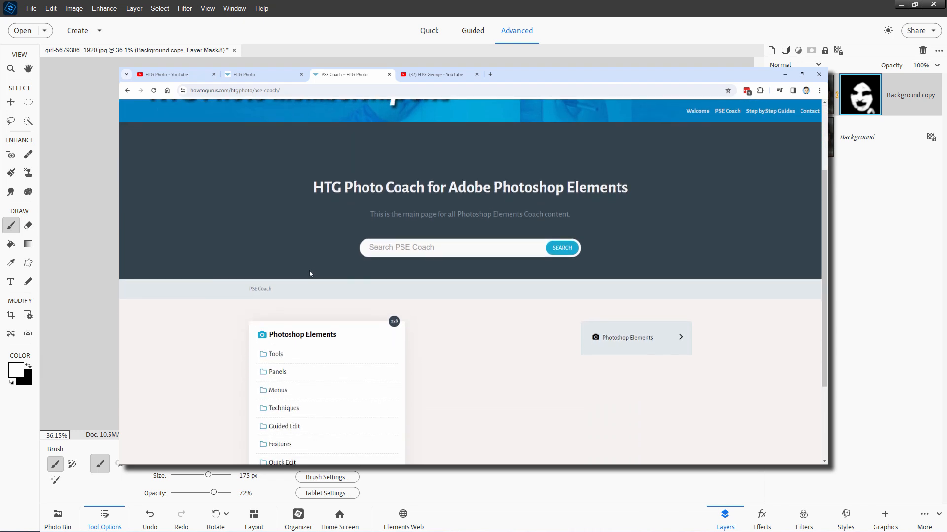
scroll("down", 3)
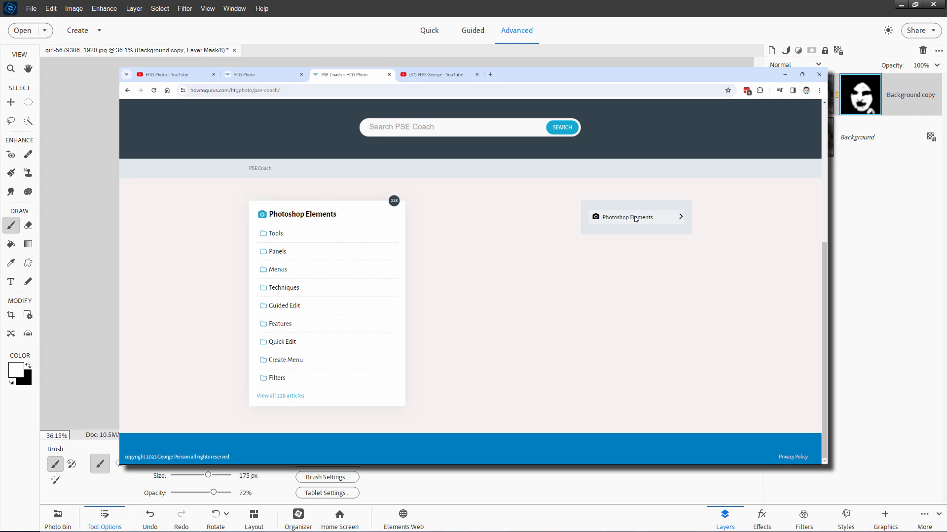
left_click(627, 217)
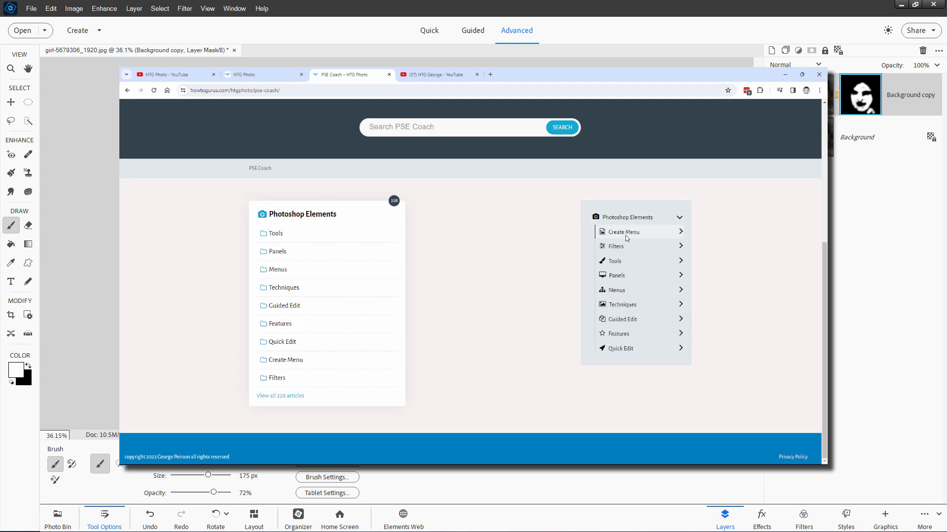
left_click(615, 247)
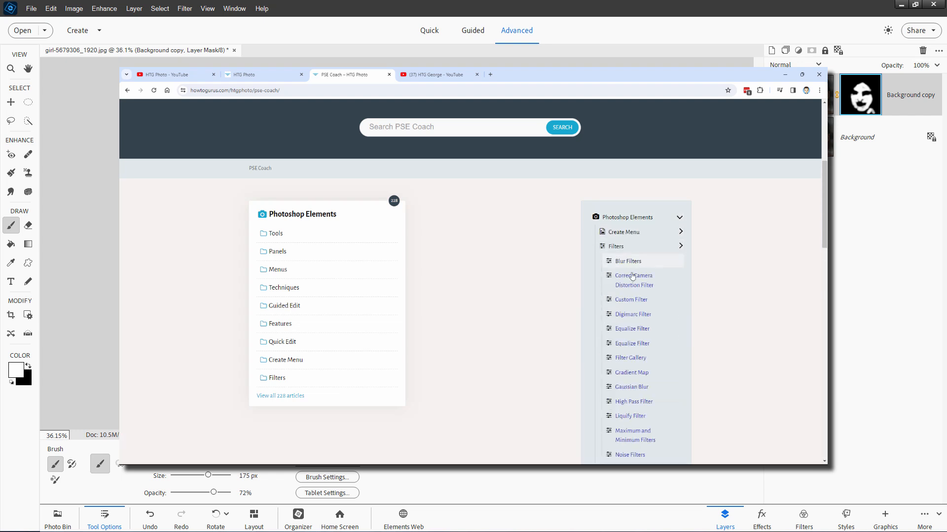
left_click(633, 275)
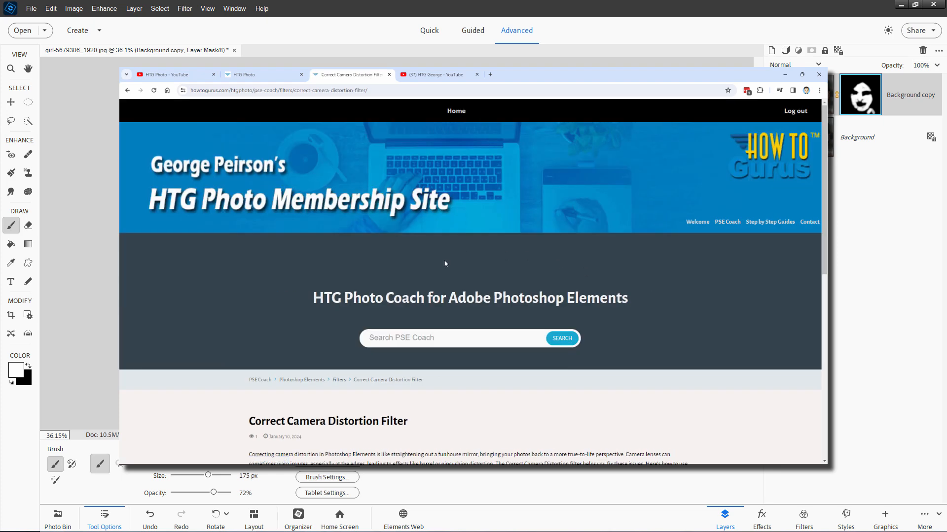
- Scroll through the article and begin a new search query with 'ju'
scroll("down", 3)
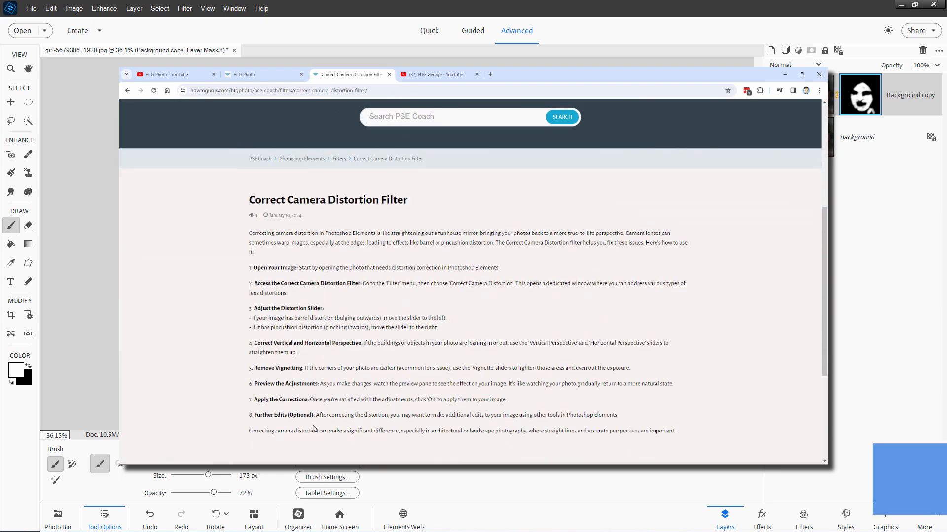
scroll("up", 3)
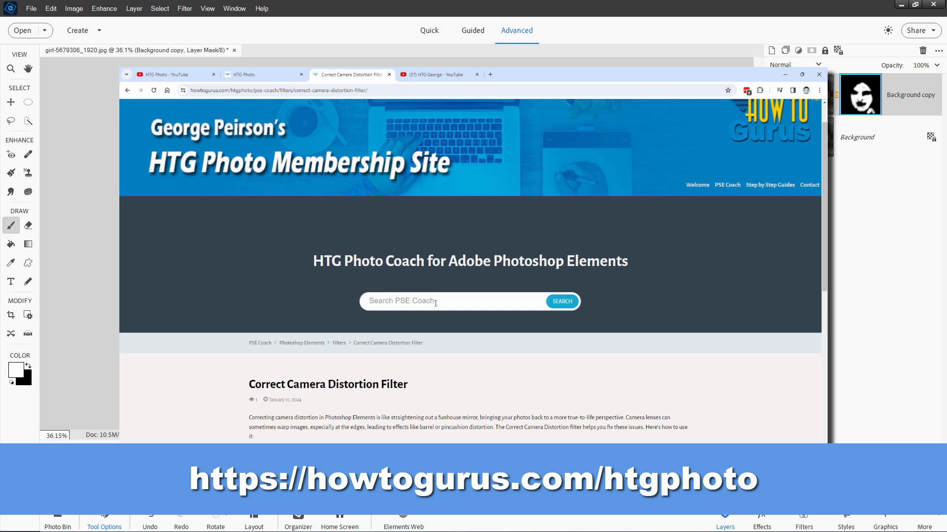
type("ju")
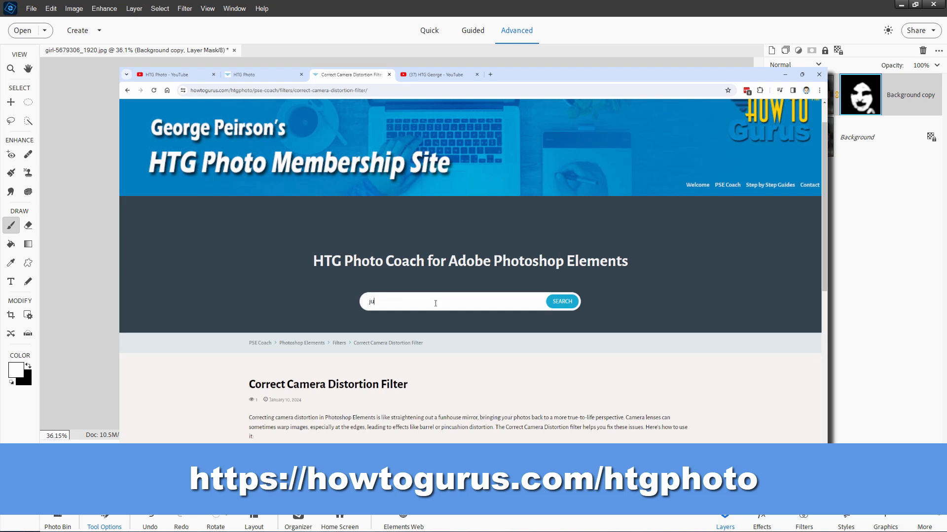